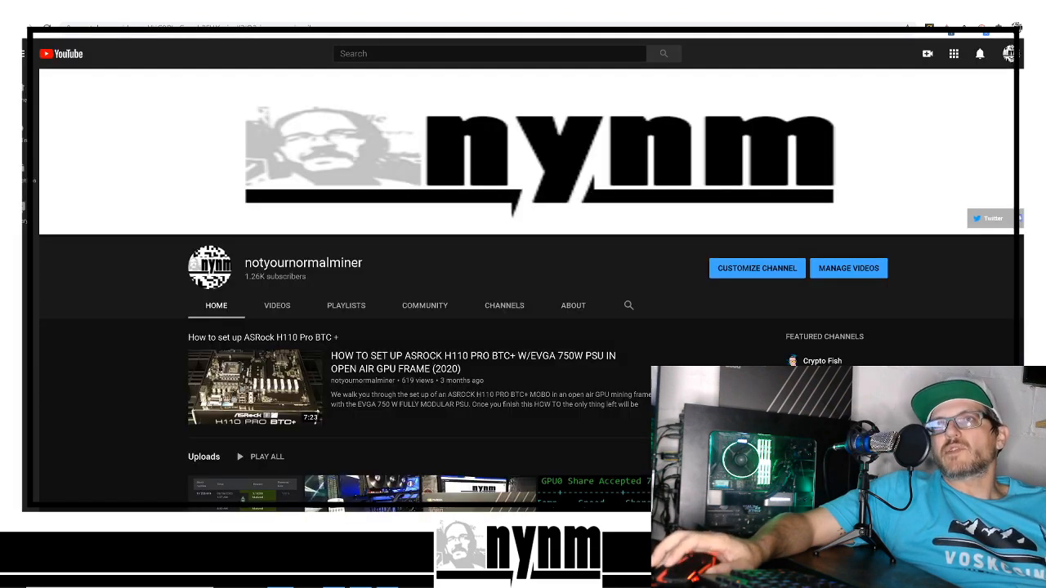
Scroll the channel home page down to the Uploads and Created playlists rows
scroll("down", 3)
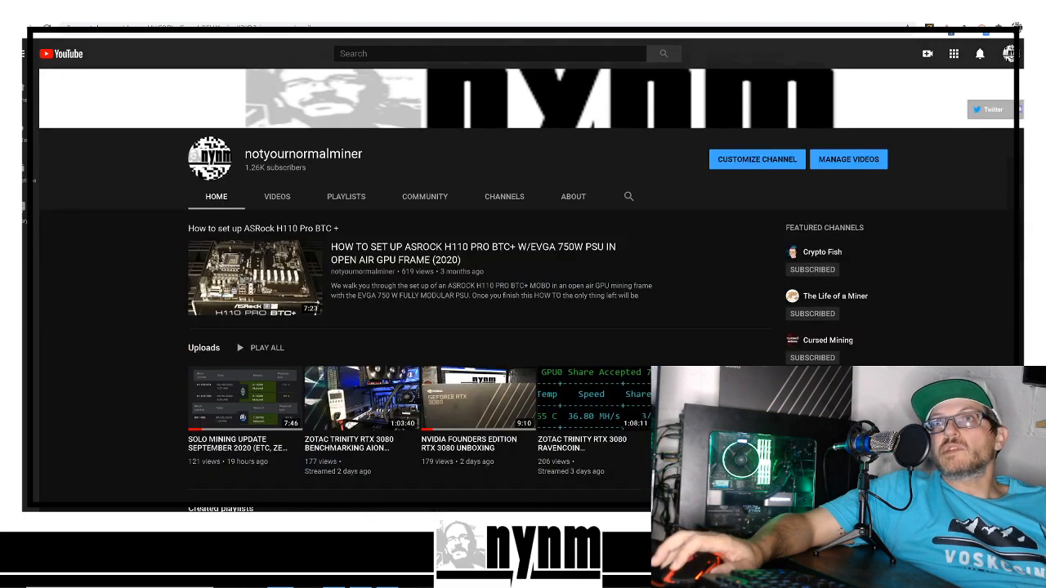
scroll("down", 3)
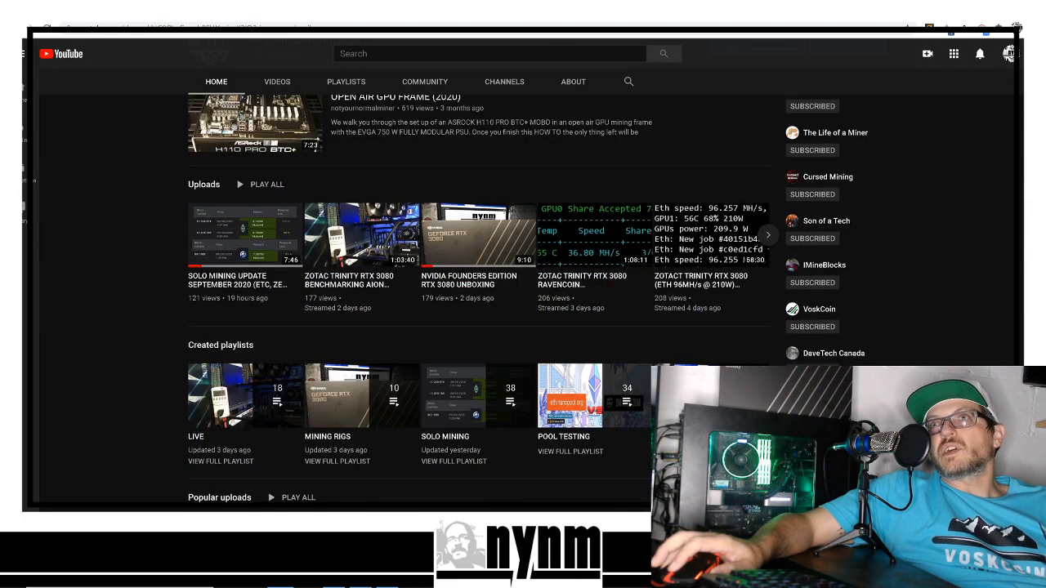
scroll("down", 3)
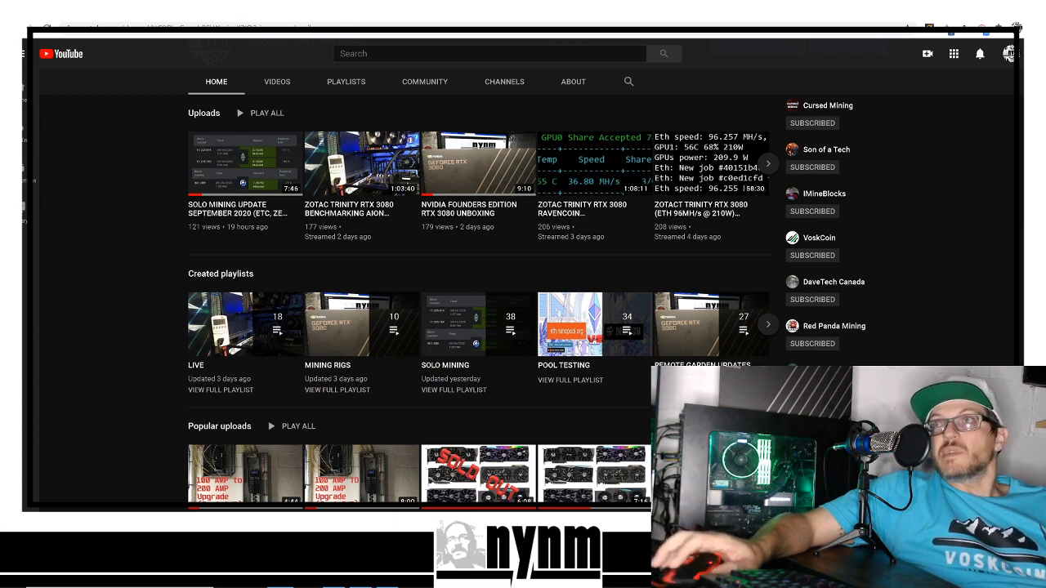
Open the #gpu channel at the NiceHash Benchmarking post with its Afterburner screenshots
left_click(767, 163)
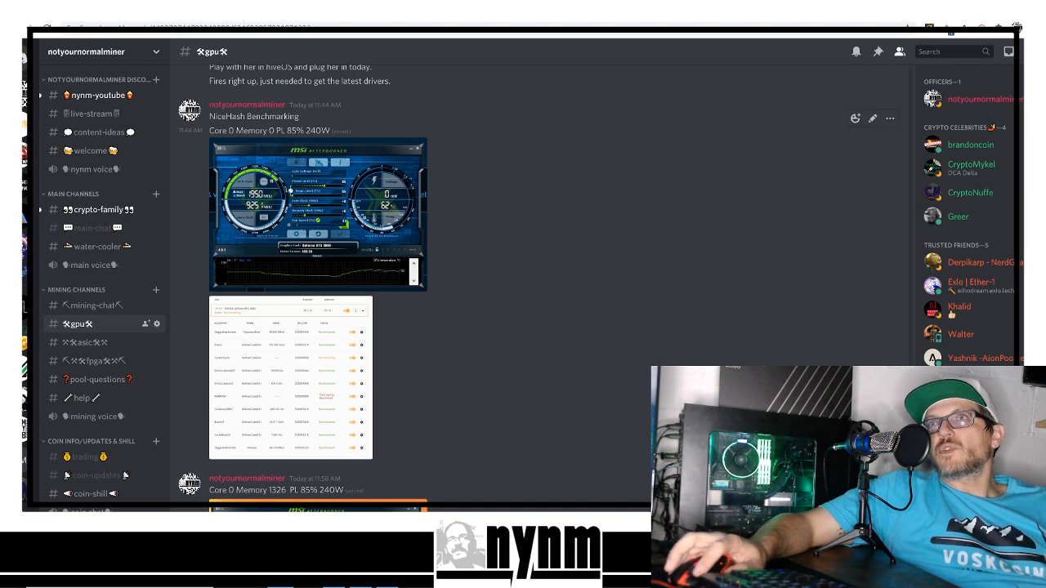
Go to the 'Core 0 Memory 1326 PL 85% 240W' benchmark message
left_click(318, 215)
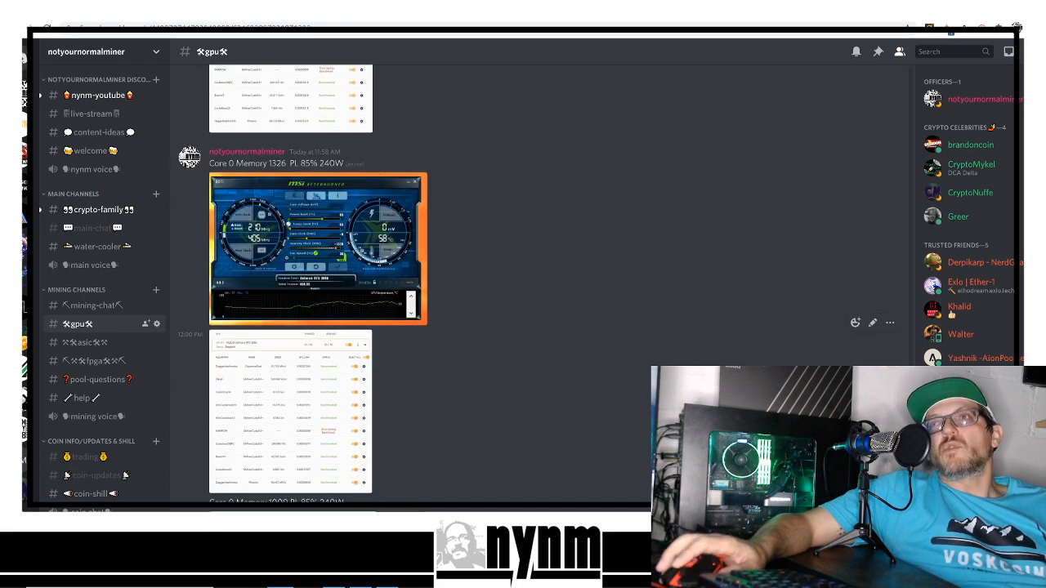
Scroll #gpu down to the 'Core 0 Memory 1000 PL 85% 240W' message
scroll("down", 3)
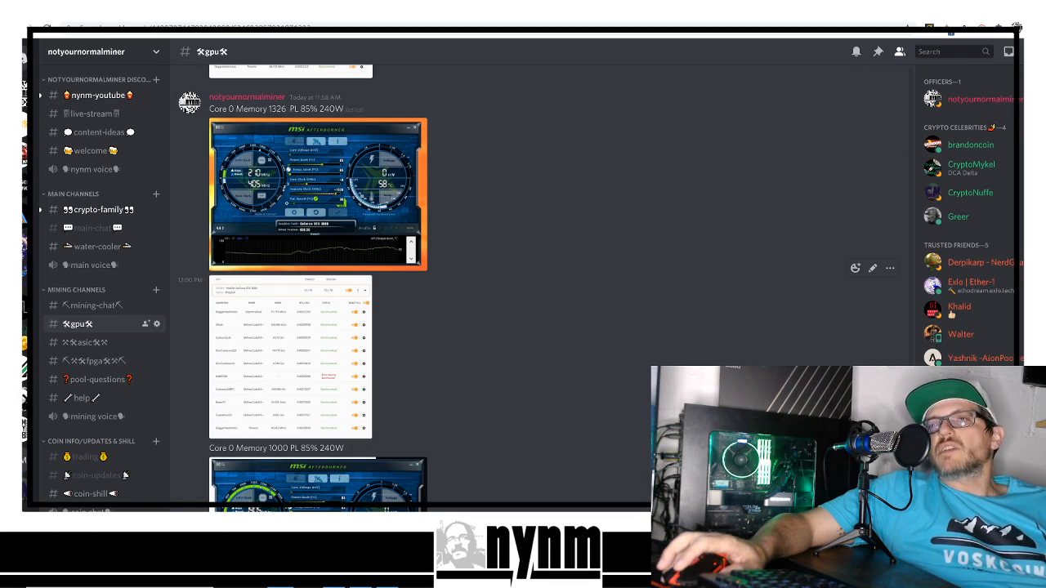
scroll("down", 3)
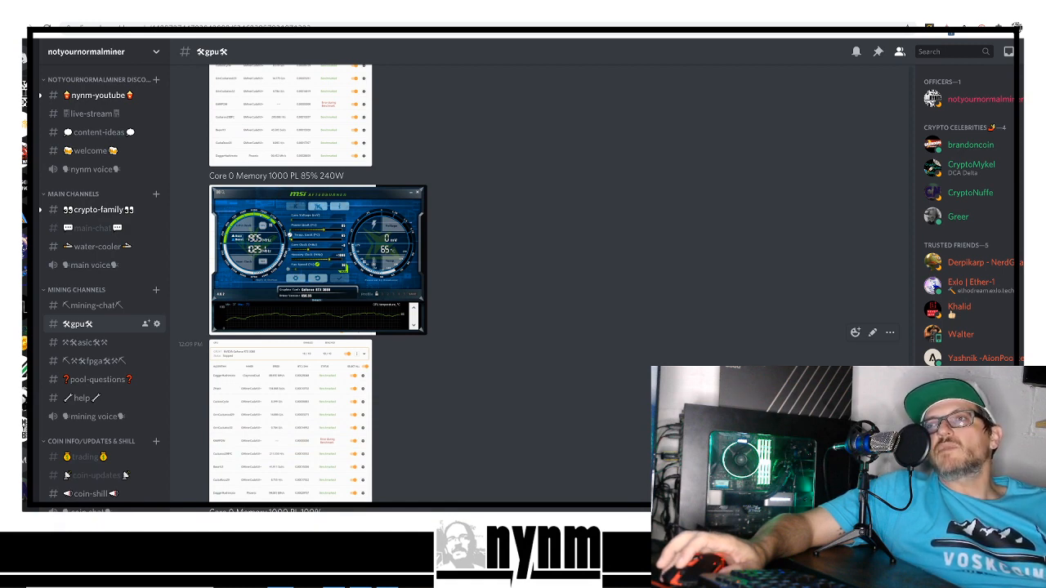
View the Memory 1000 Afterburner screenshot full size, then reach the PL 100% post
left_click(317, 259)
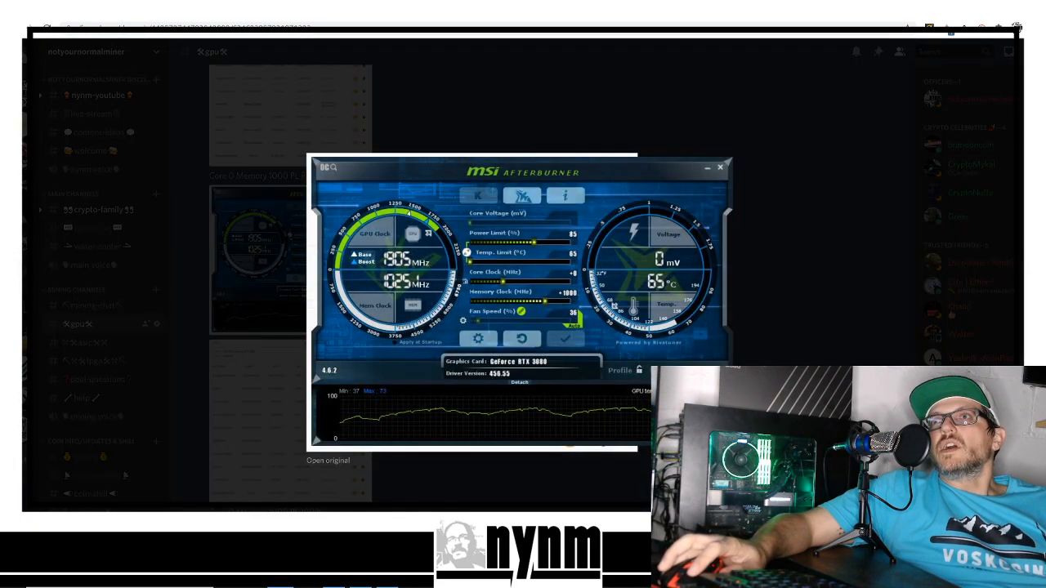
left_click(720, 168)
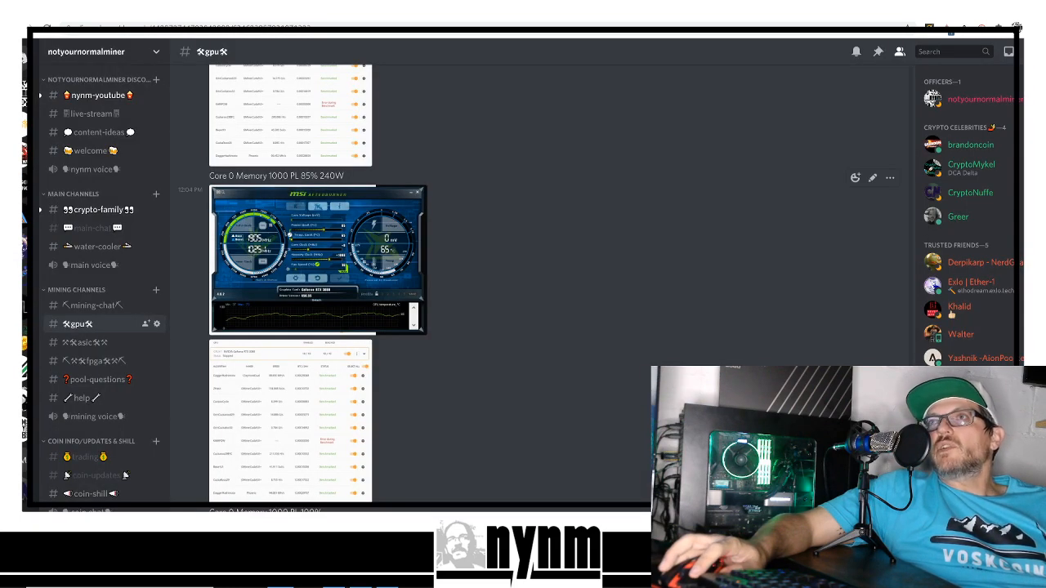
left_click(318, 259)
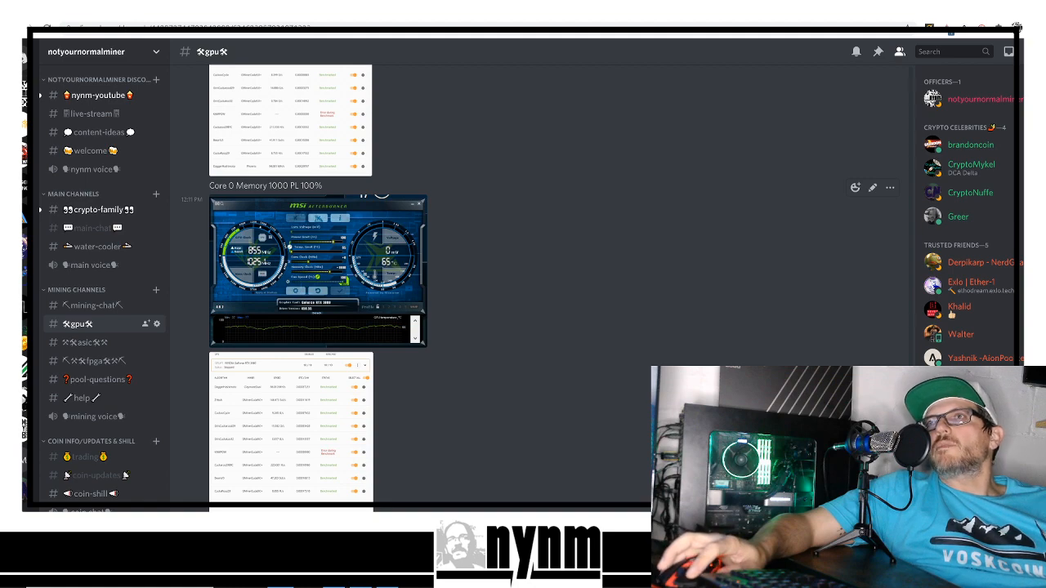
View the PL 100% Afterburner screenshot full size, then bring up NiceHash Miner
left_click(318, 271)
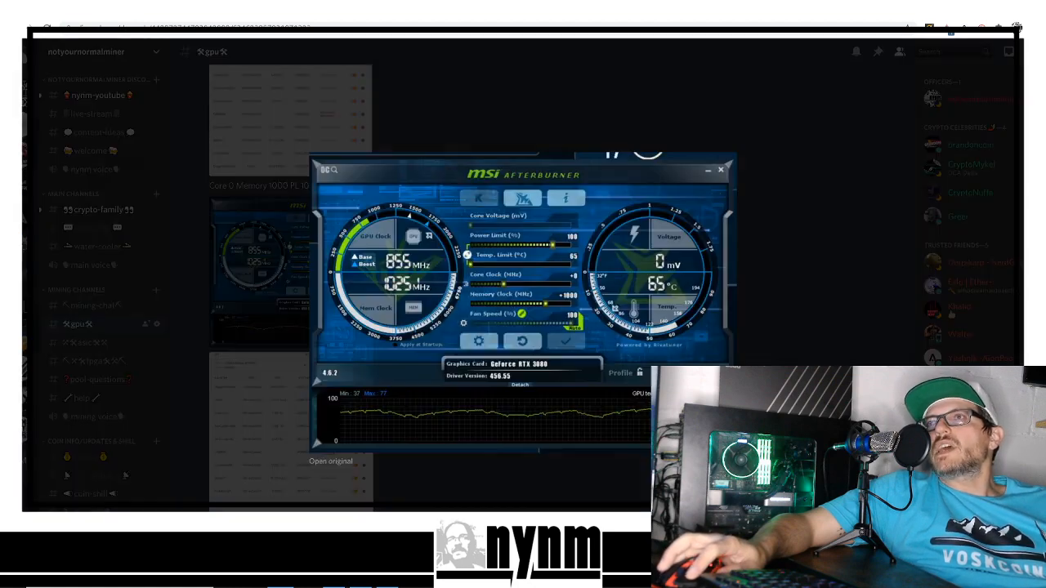
left_click(720, 170)
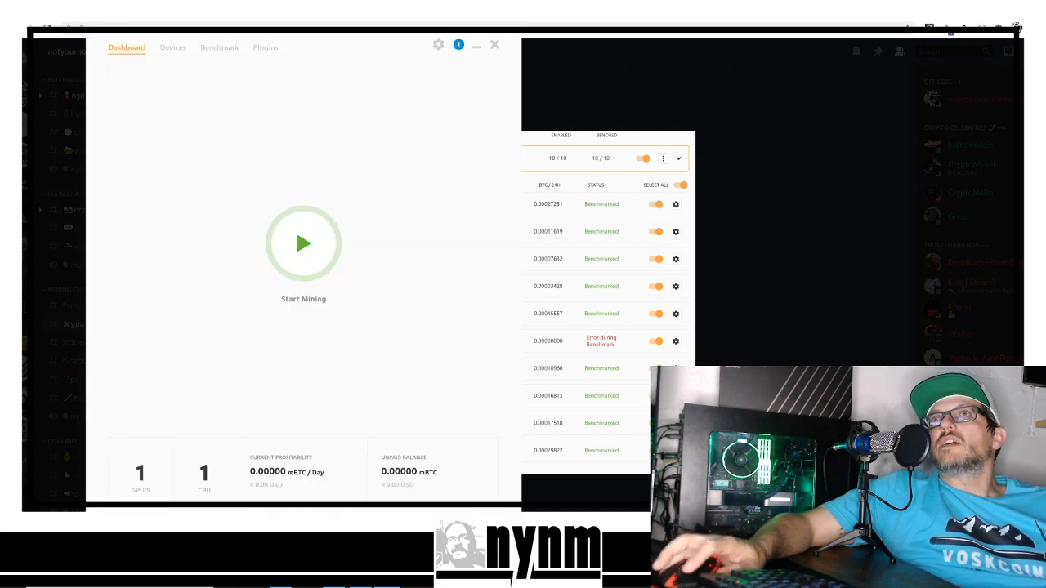
Close NiceHash Miner and show the Teespring store's 'nynm bitcoin accepted here' merch
left_click(219, 47)
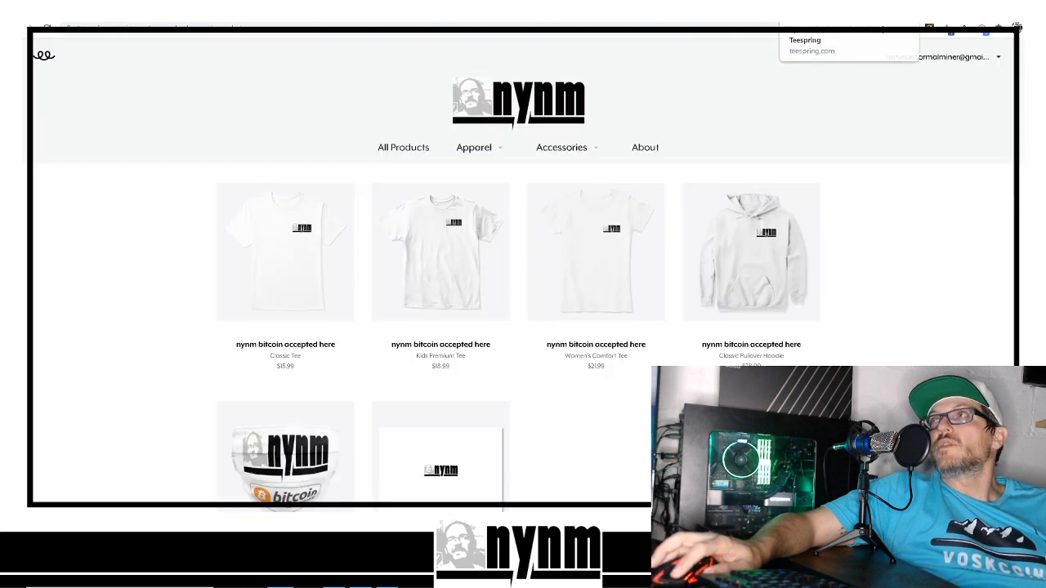
left_click(474, 147)
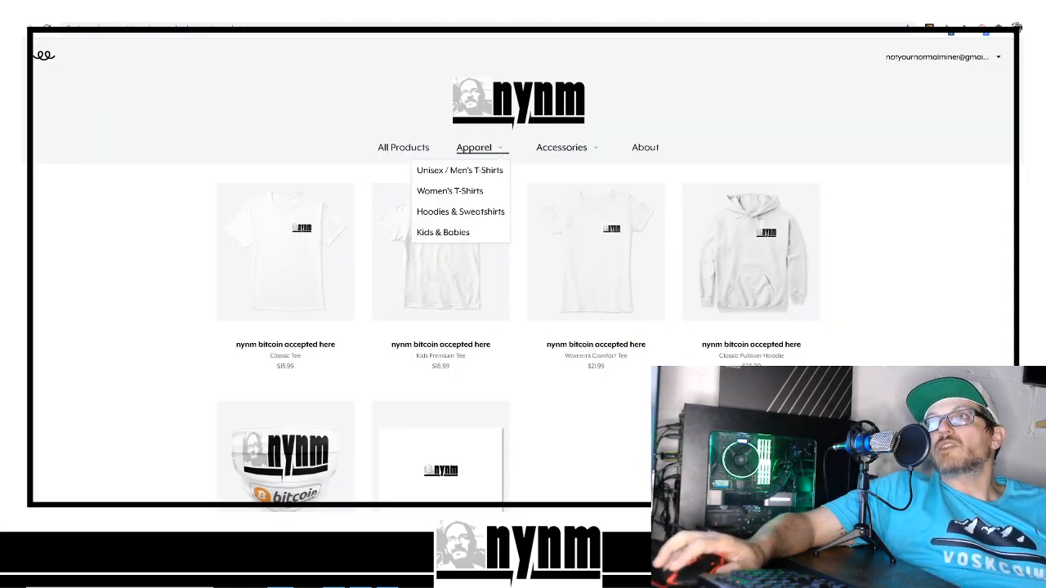
scroll("down", 3)
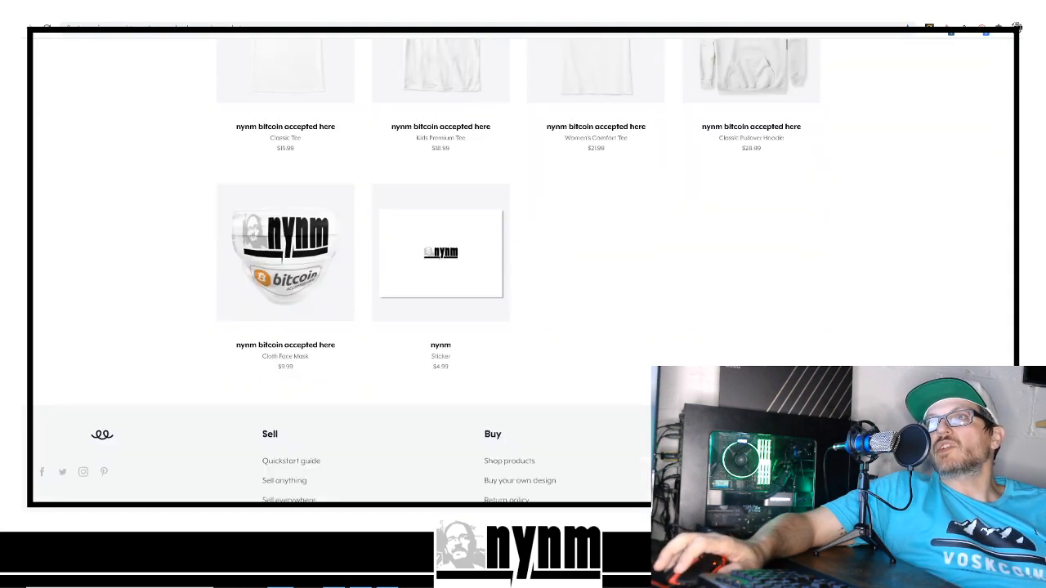
scroll("up", 3)
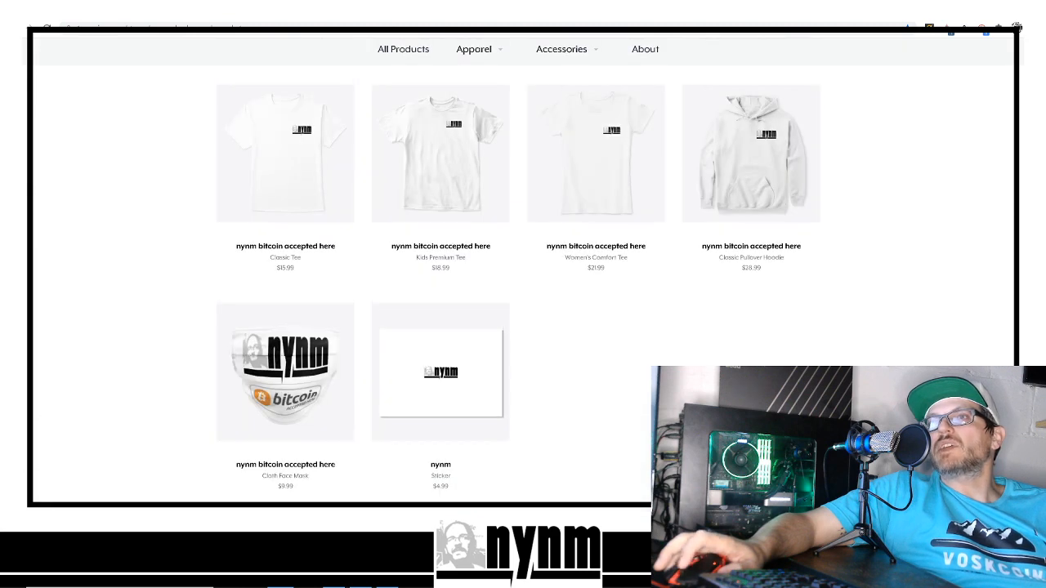
scroll("up", 3)
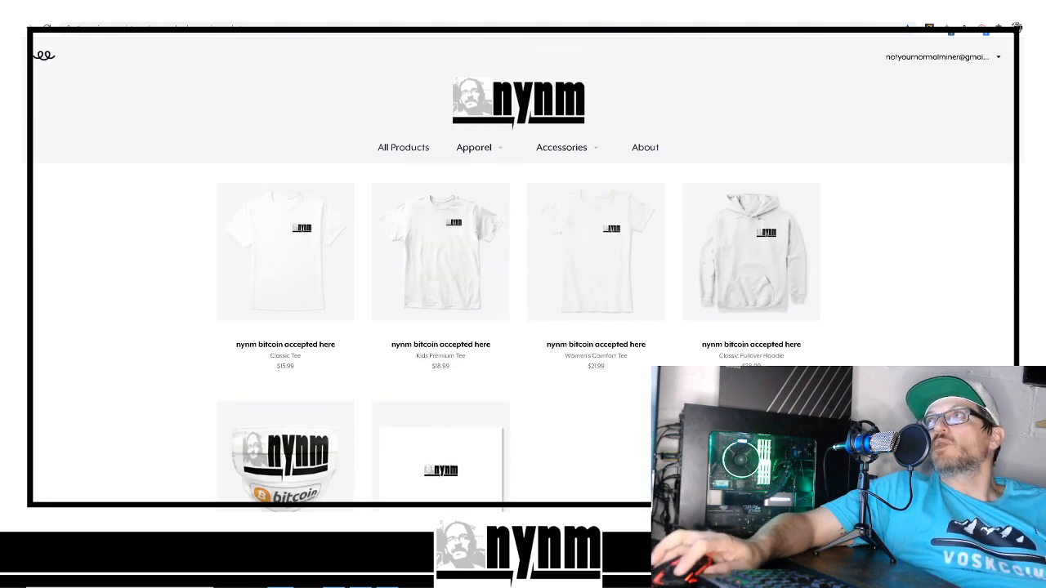